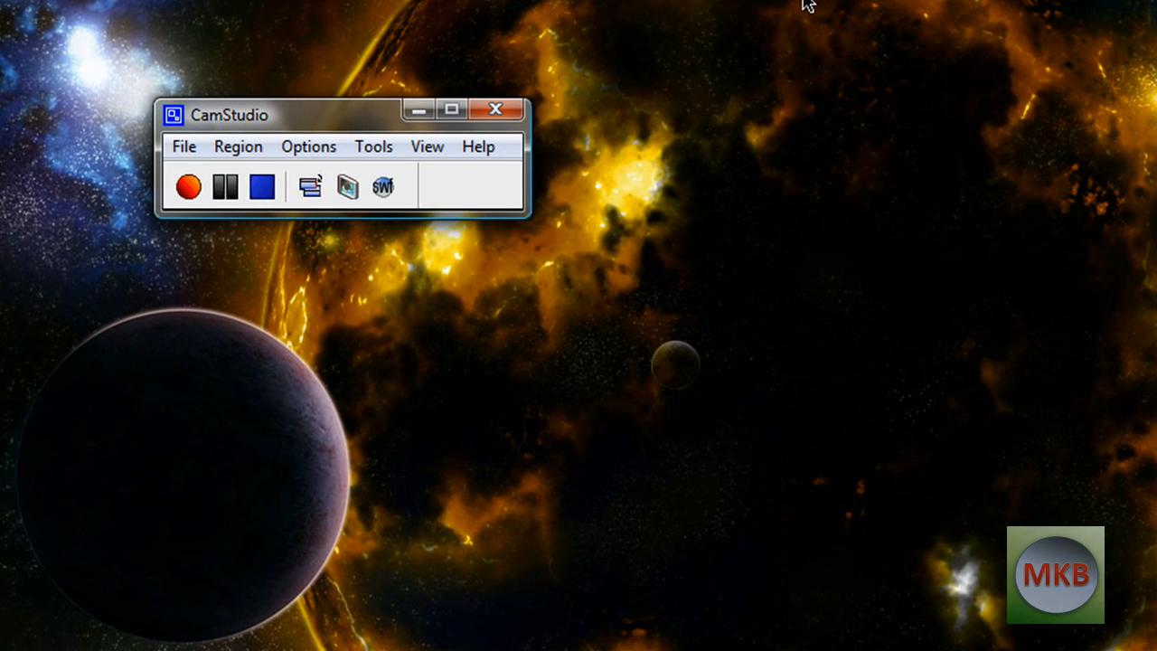
- Search Google for 'divx' from Safari's homepage and open the official DivX Video Player result
{"action": "left_click", "coordinate": [307, 145]}
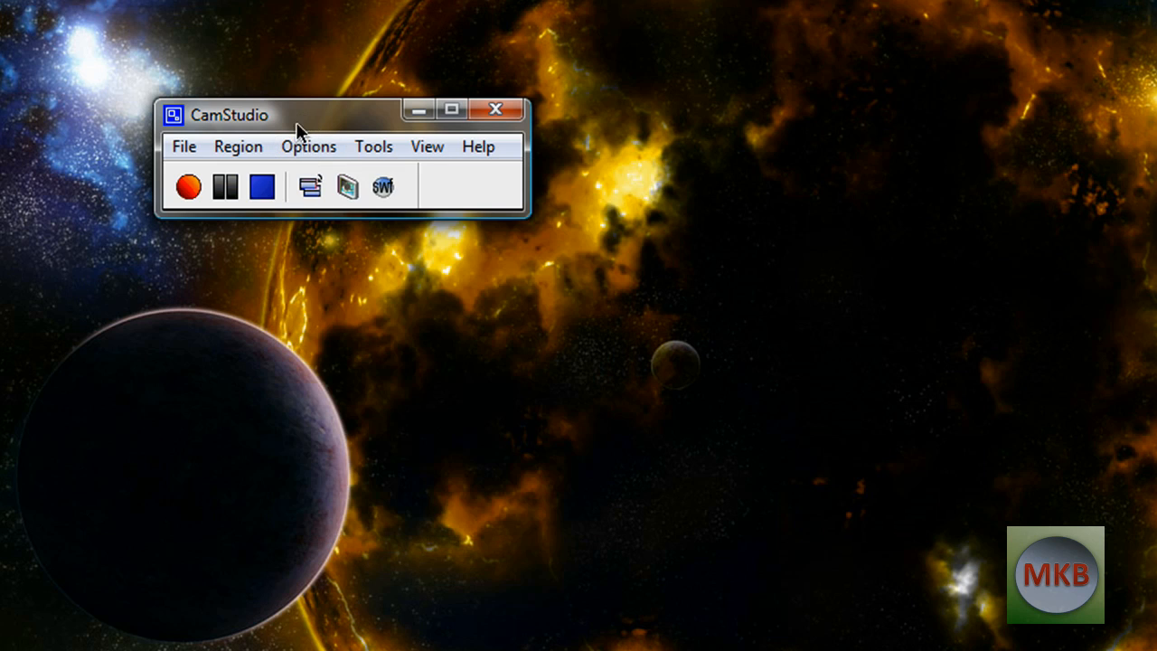
{"action": "left_click", "coordinate": [307, 145]}
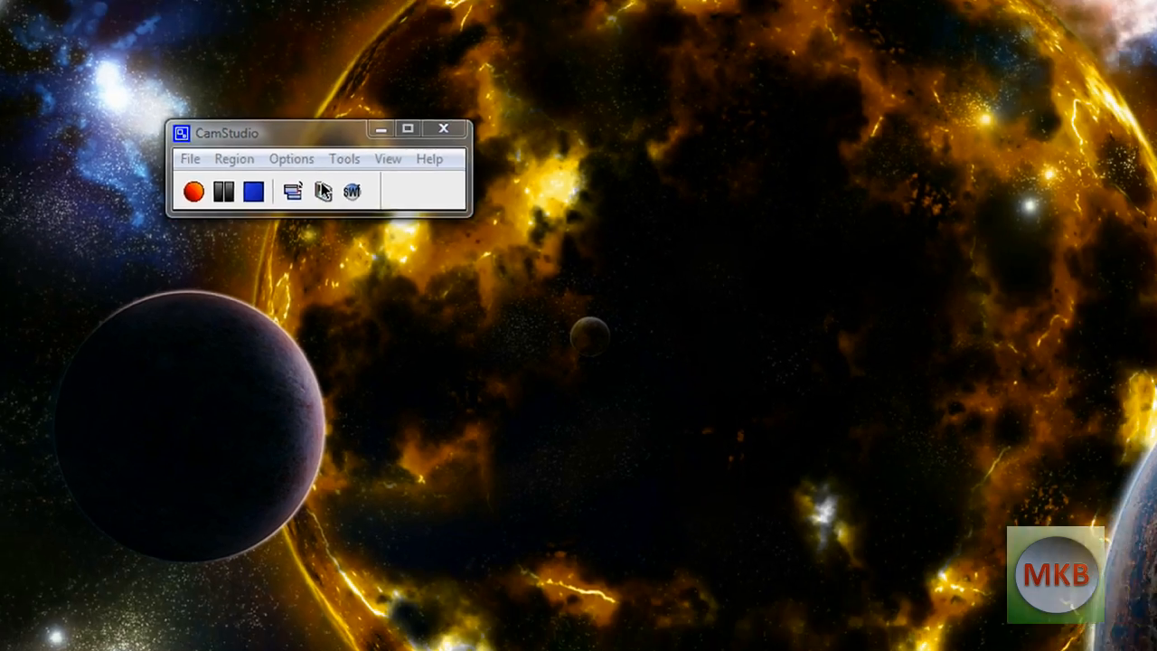
{"action": "left_click", "coordinate": [291, 159]}
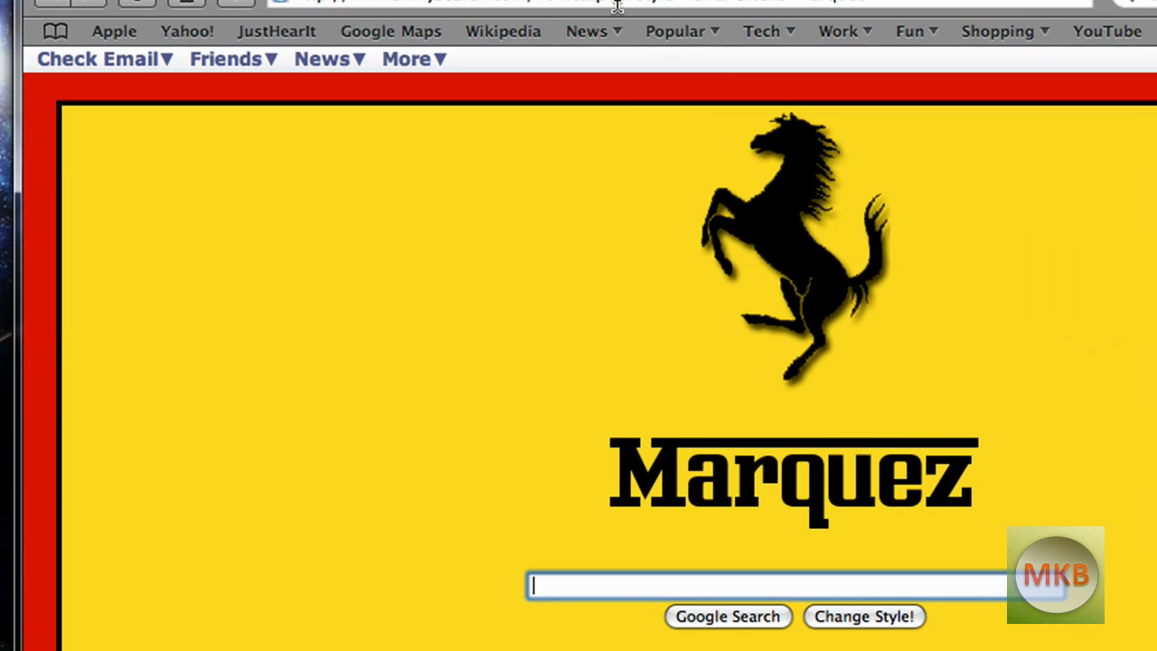
{"action": "mouse_move", "coordinate": [709, 608]}
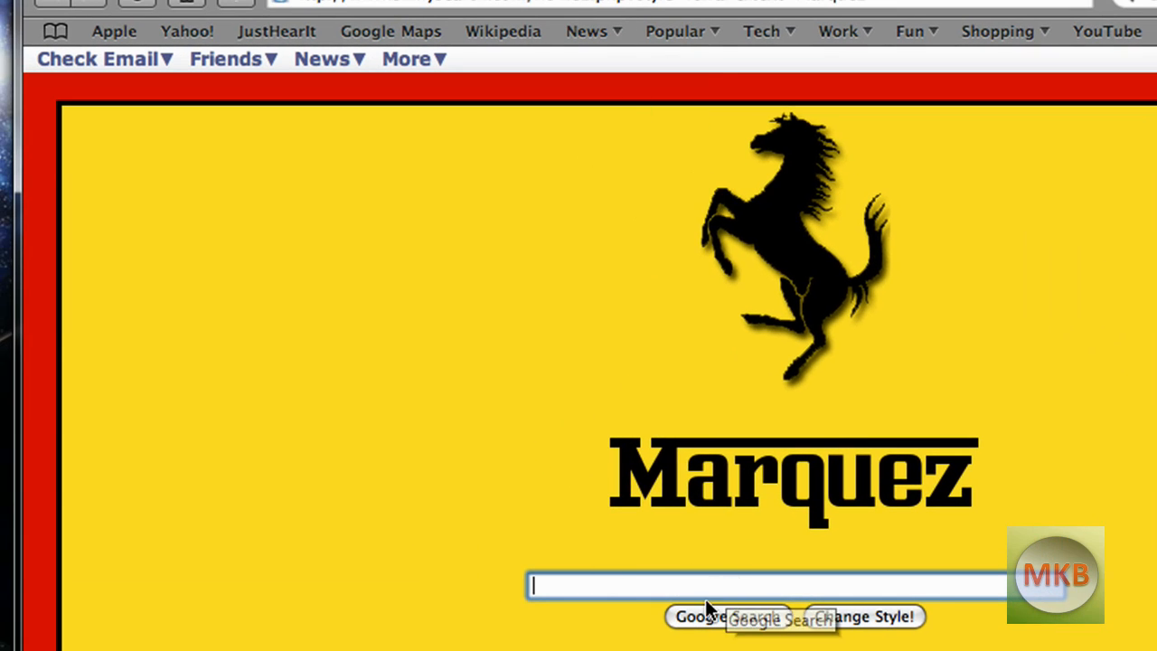
{"action": "type", "text": "divx"}
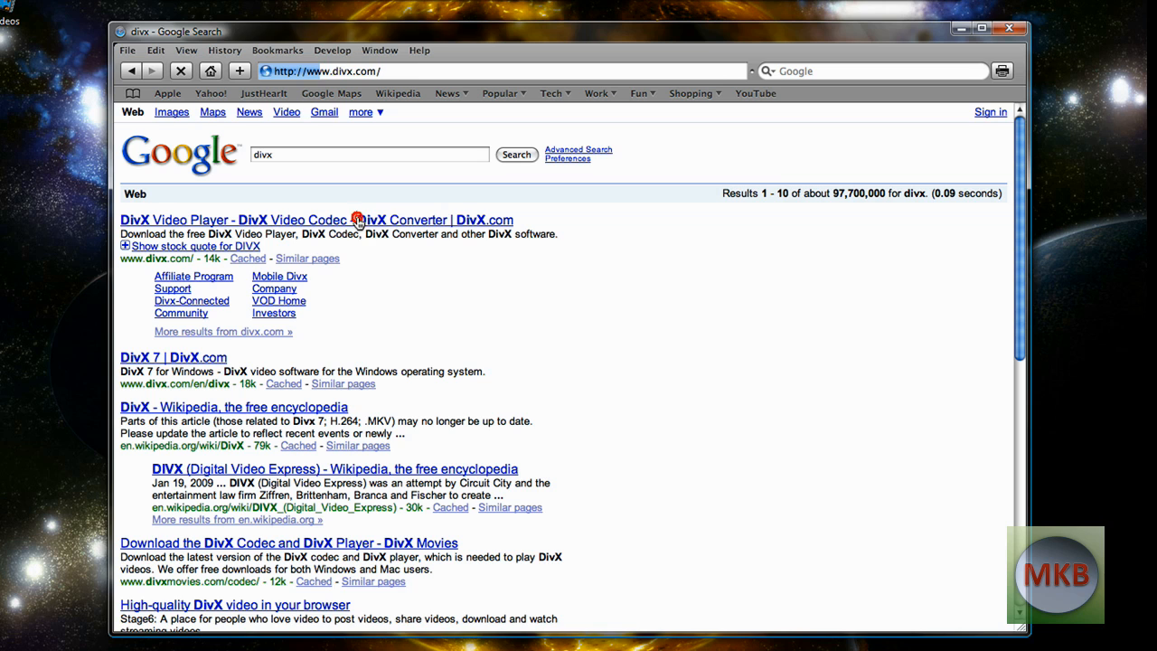
{"action": "left_click", "coordinate": [239, 220]}
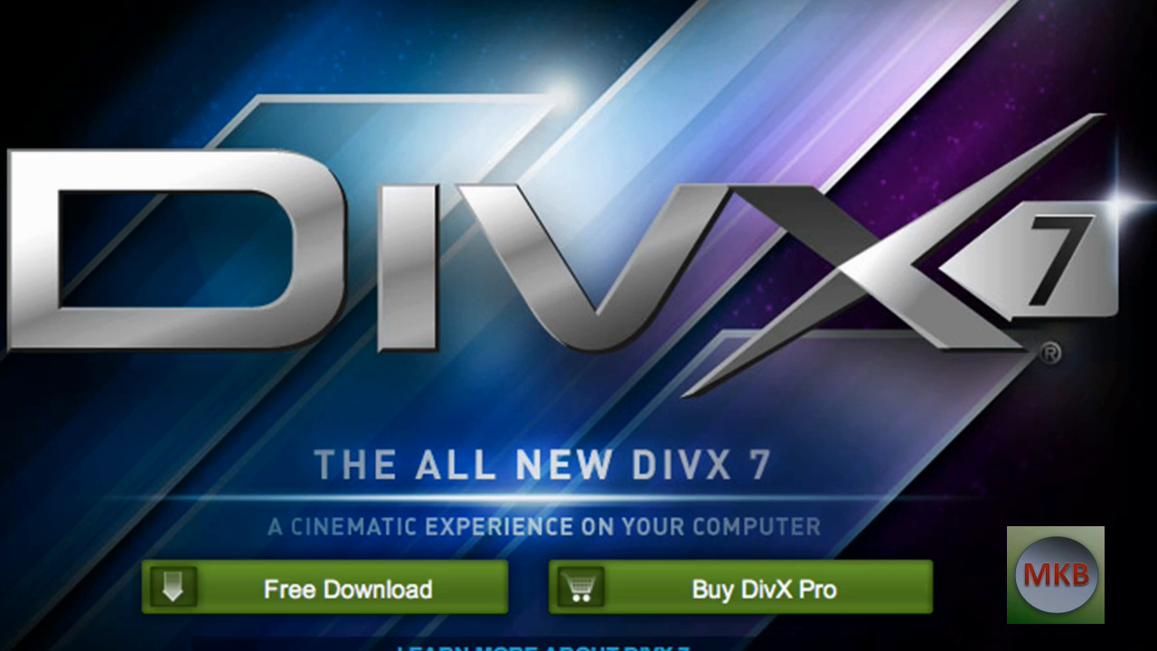
{"action": "mouse_move", "coordinate": [601, 479]}
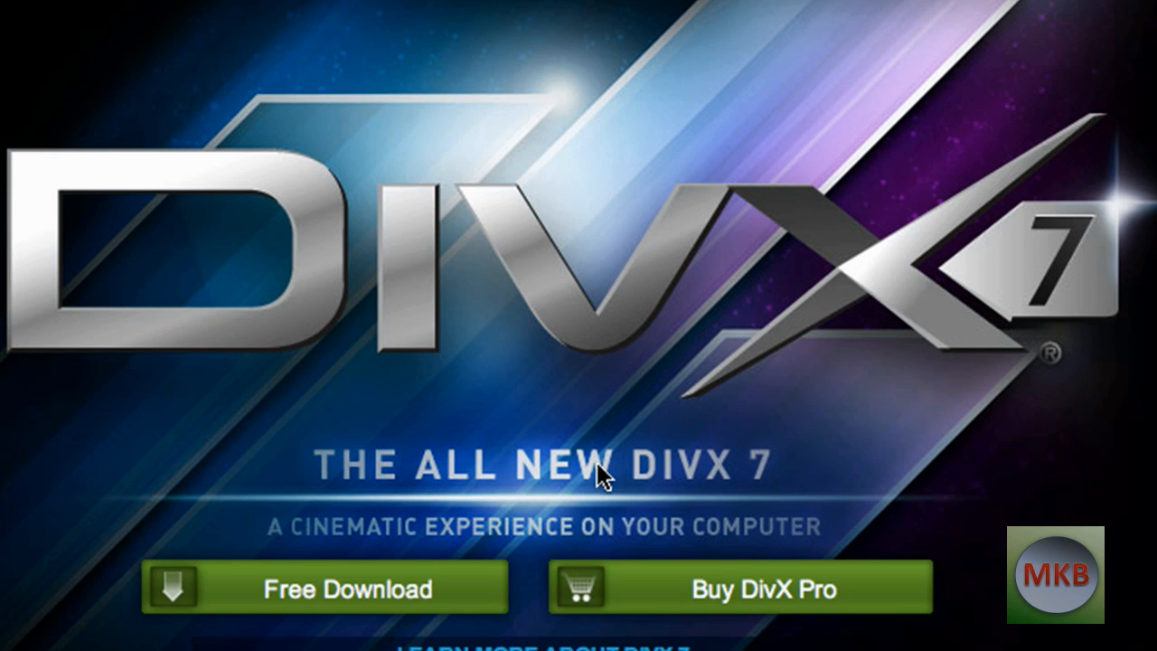
{"action": "mouse_move", "coordinate": [792, 588]}
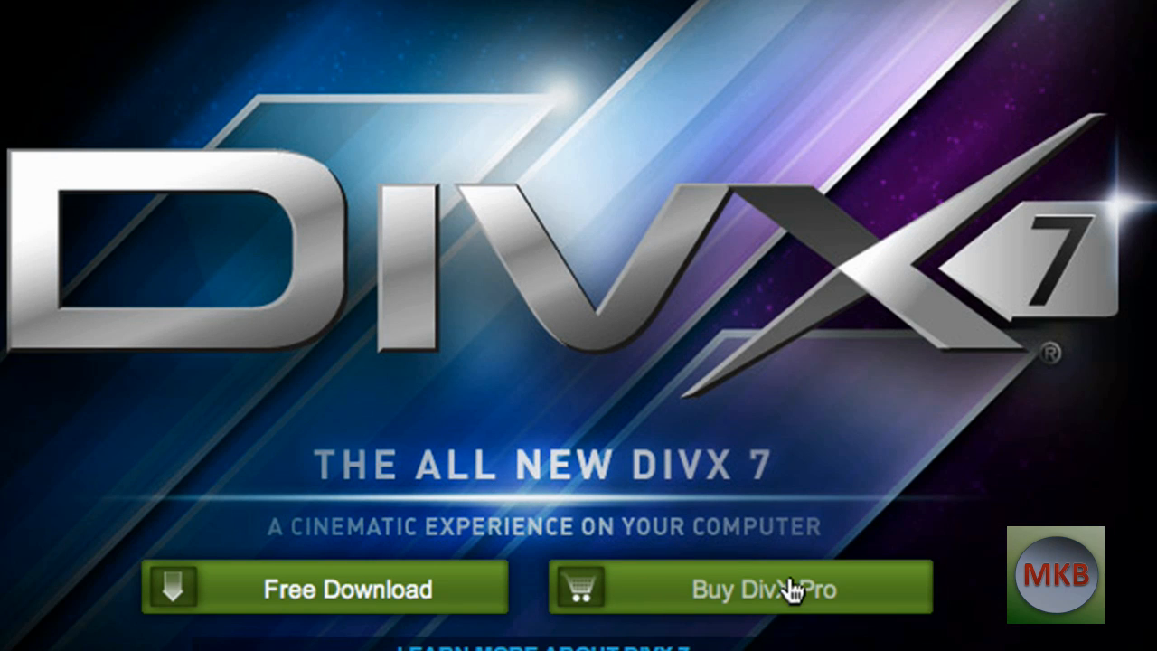
{"action": "mouse_move", "coordinate": [317, 593]}
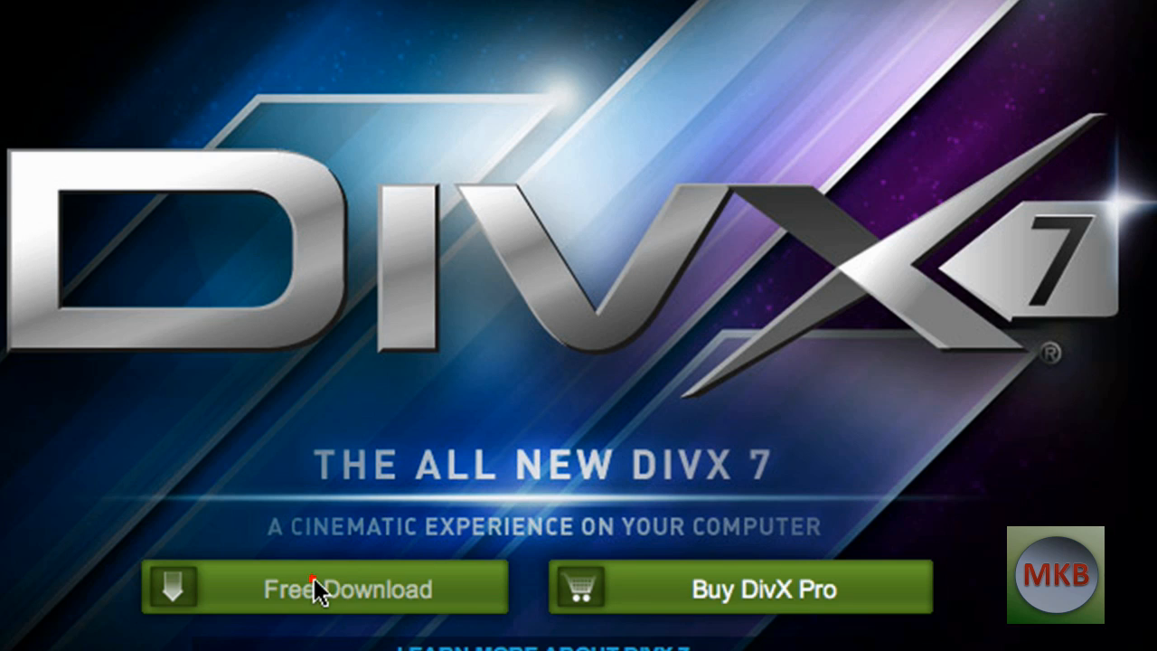
- Start the free DivX 7 download from the green Free Download button on the homepage
{"action": "left_click", "coordinate": [322, 588]}
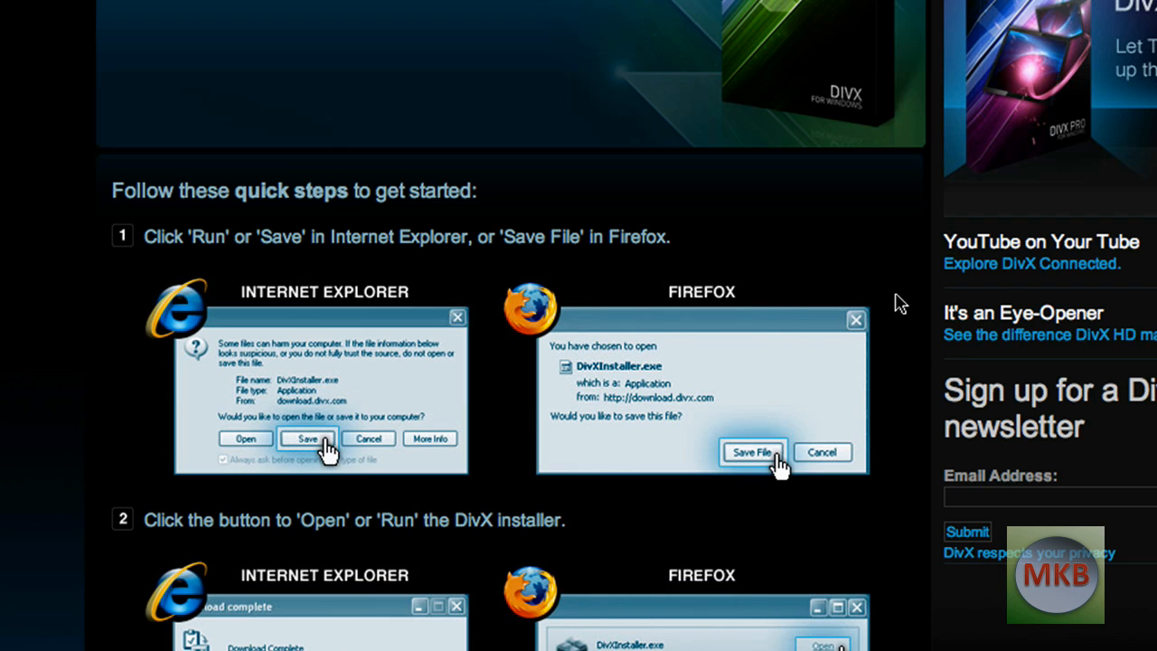
{"action": "scroll", "scroll_direction": "down", "scroll_amount": 3}
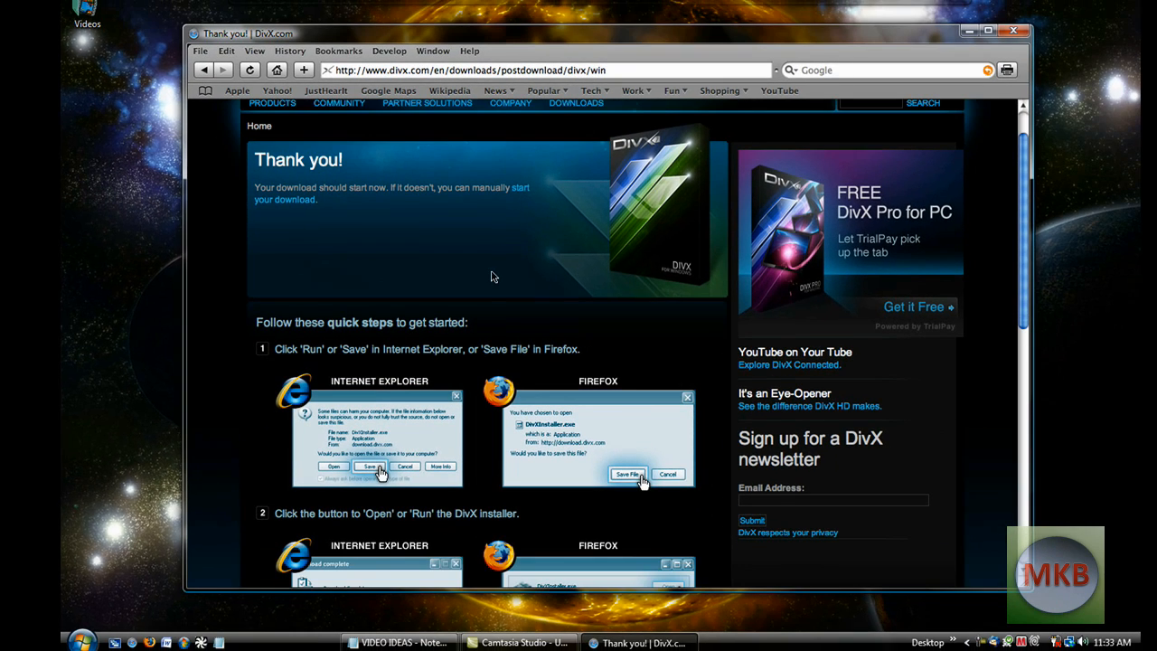
{"action": "scroll", "scroll_direction": "down", "scroll_amount": 3}
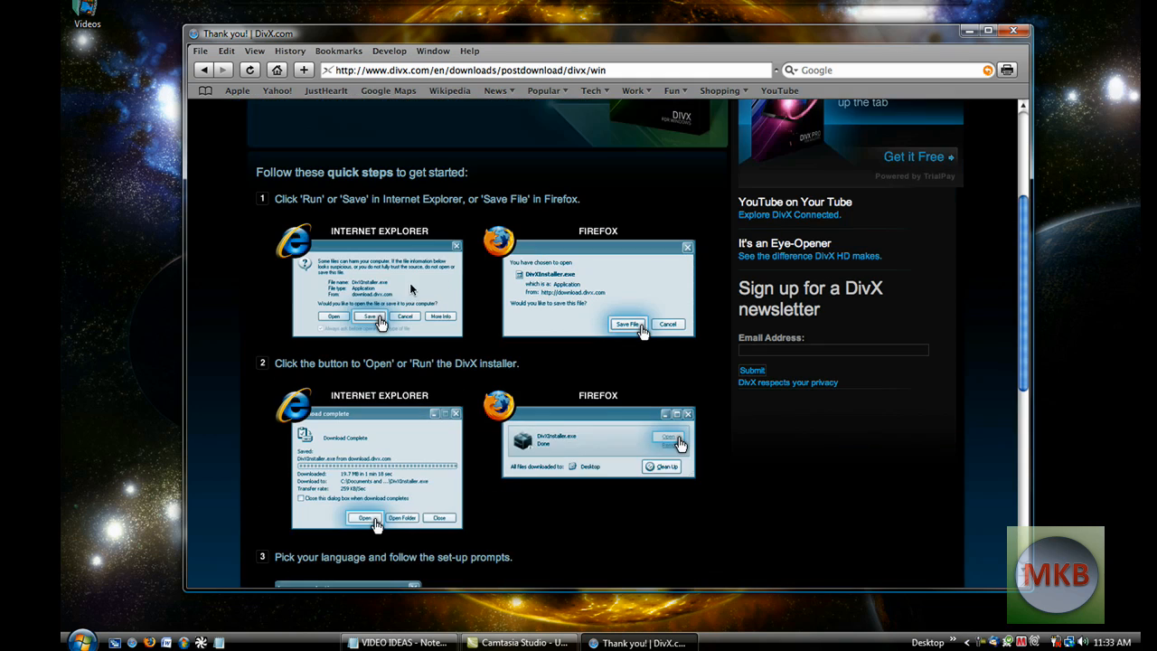
{"action": "scroll", "scroll_direction": "down", "scroll_amount": 3}
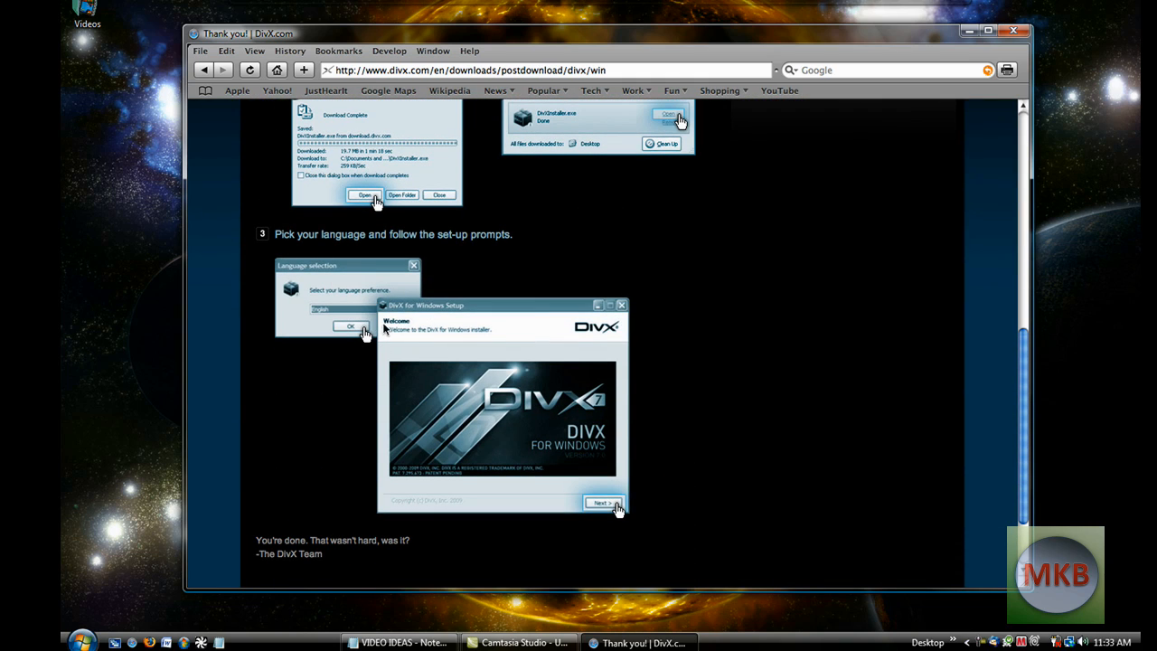
{"action": "mouse_move", "coordinate": [502, 375]}
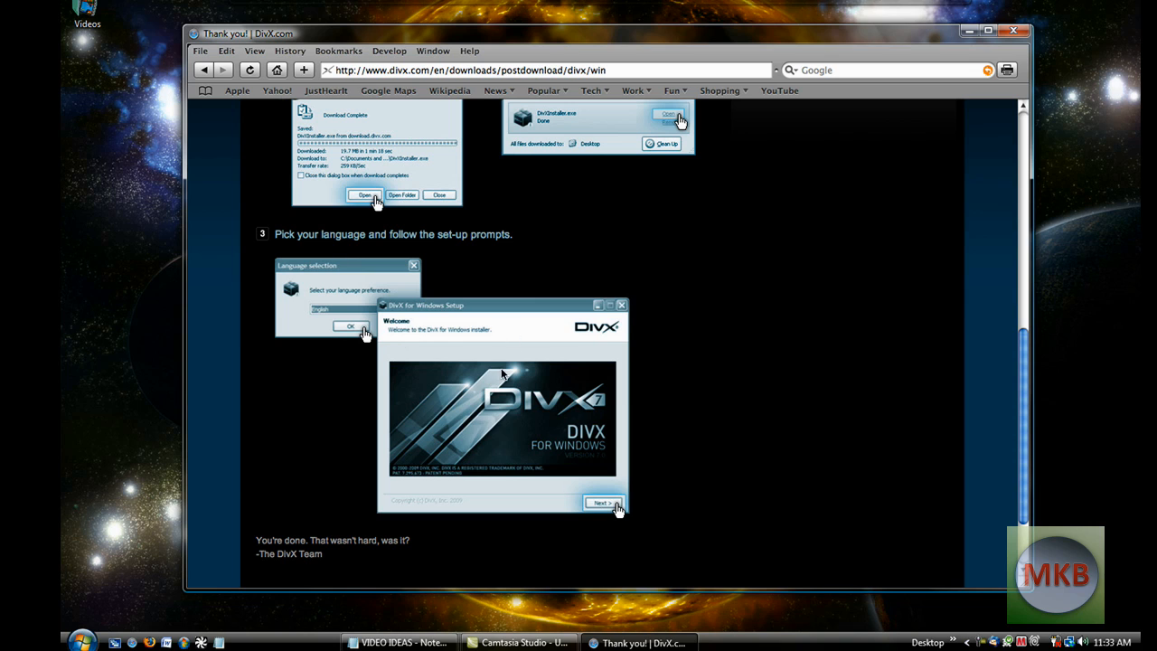
{"action": "scroll", "scroll_direction": "down", "scroll_amount": 3}
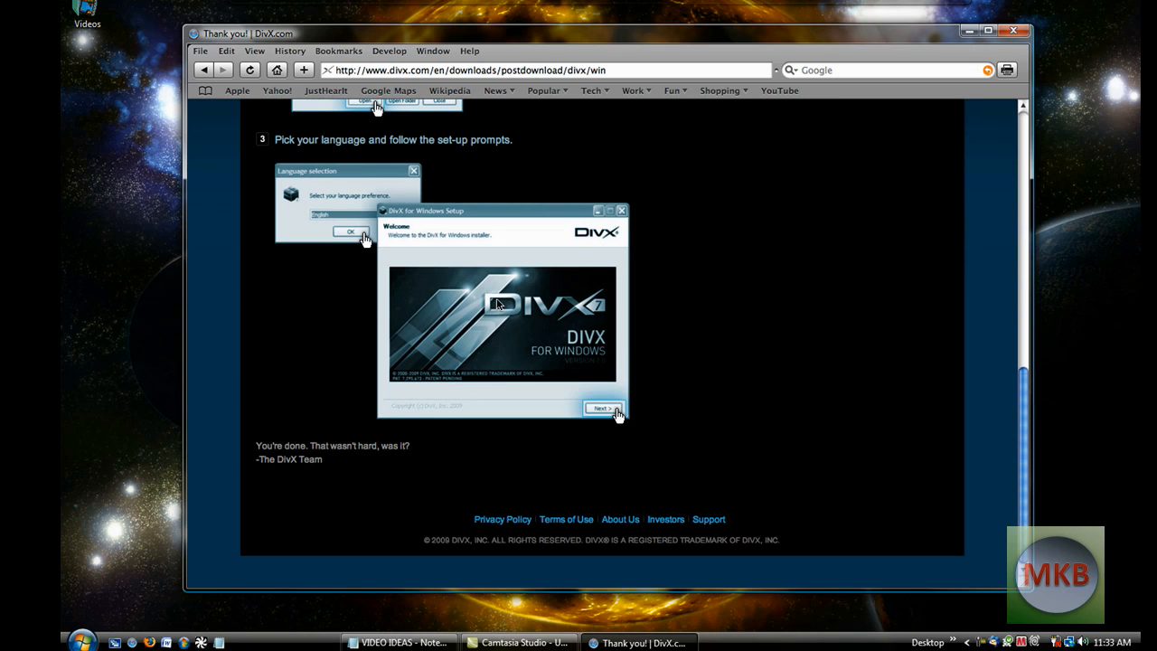